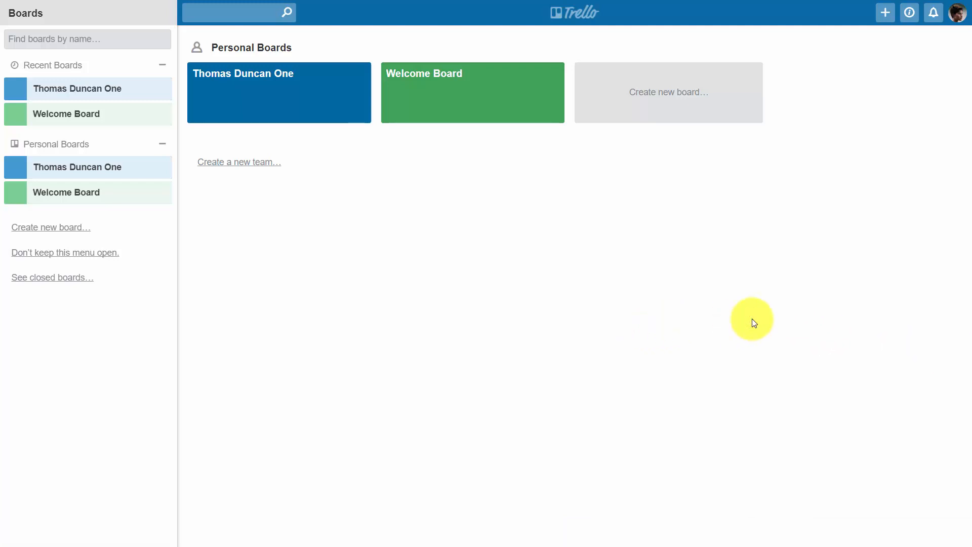
{"action": "mouse_move", "coordinate": [777, 338]}
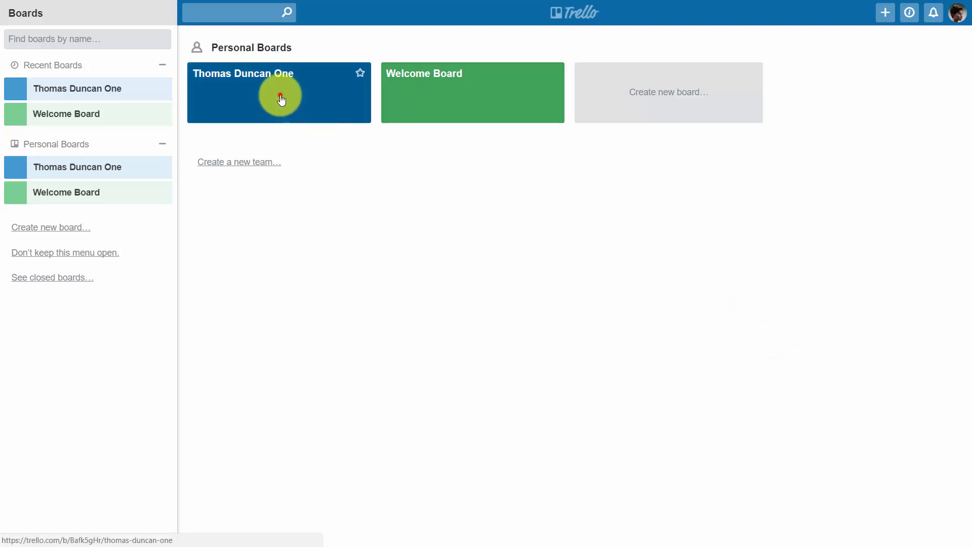
{"action": "left_click", "coordinate": [279, 96]}
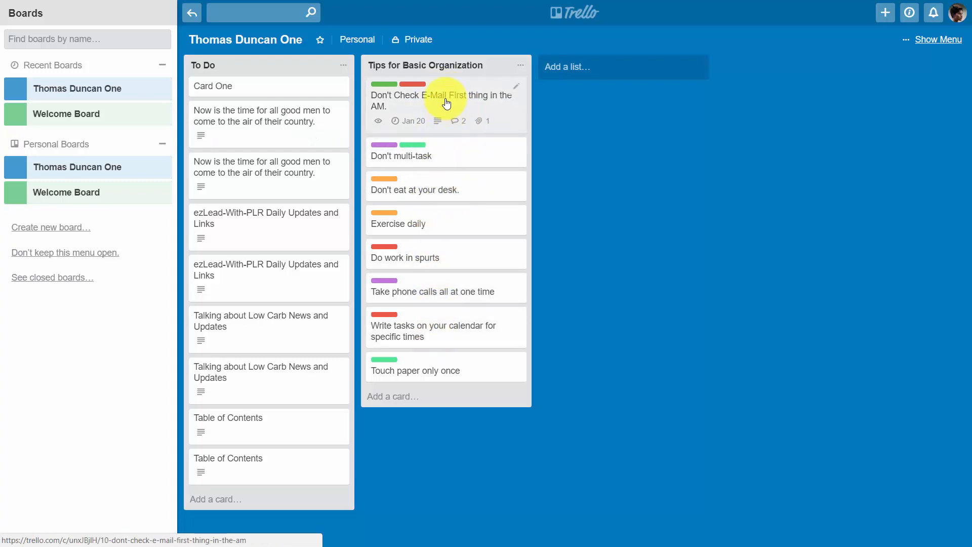
Open the 'Don't Check E-Mail First thing in the AM.' card in Tips for Basic Organization.
{"action": "left_click", "coordinate": [441, 97]}
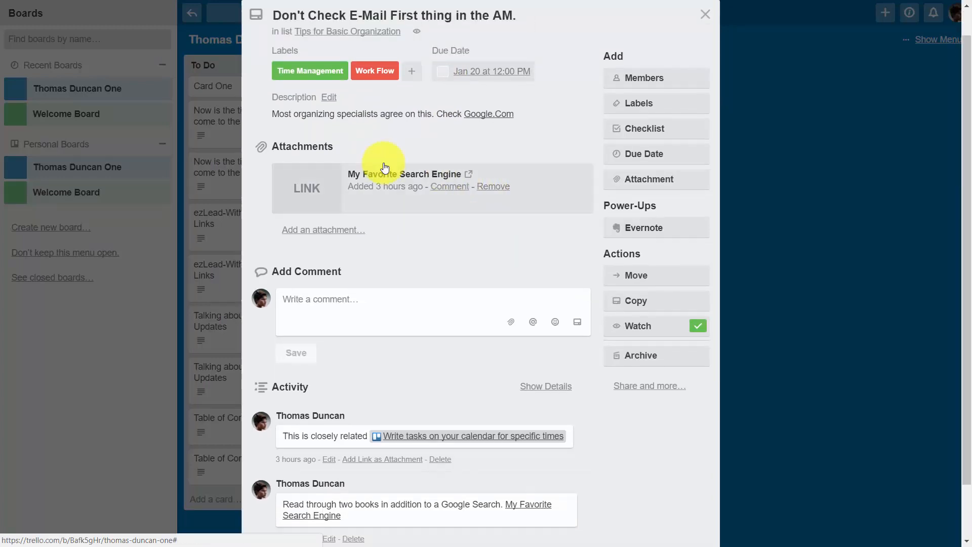
{"action": "mouse_move", "coordinate": [425, 198]}
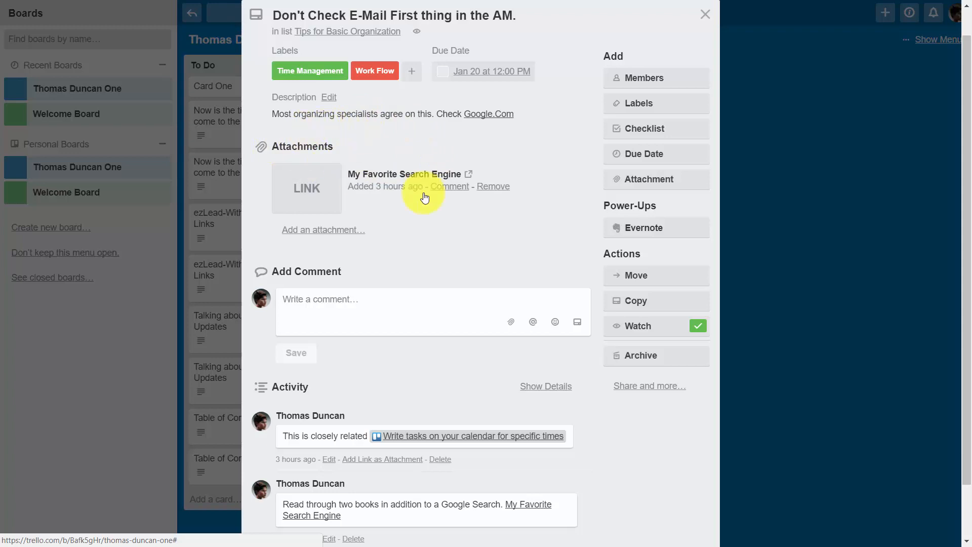
{"action": "mouse_move", "coordinate": [464, 229]}
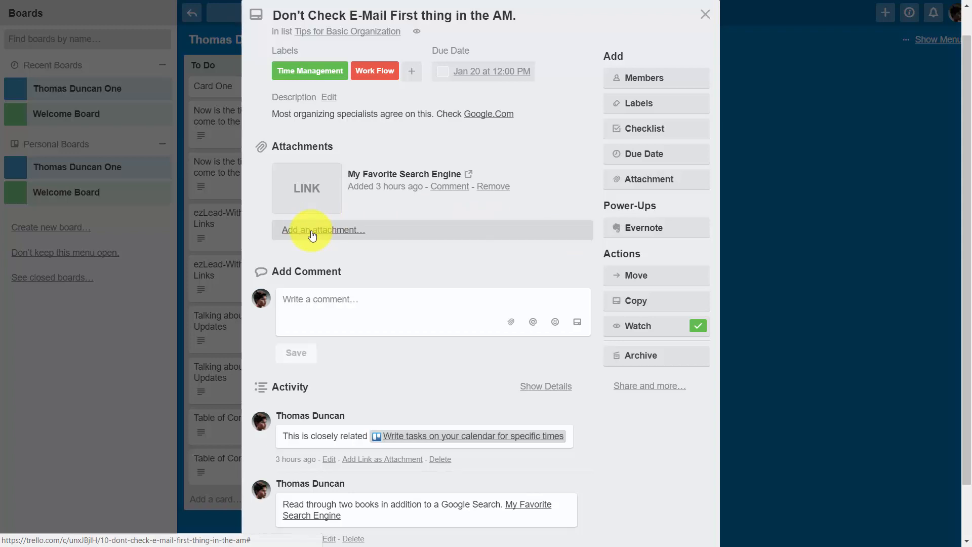
Bring up the Attach From sources for adding an attachment to the card.
{"action": "left_click", "coordinate": [322, 230]}
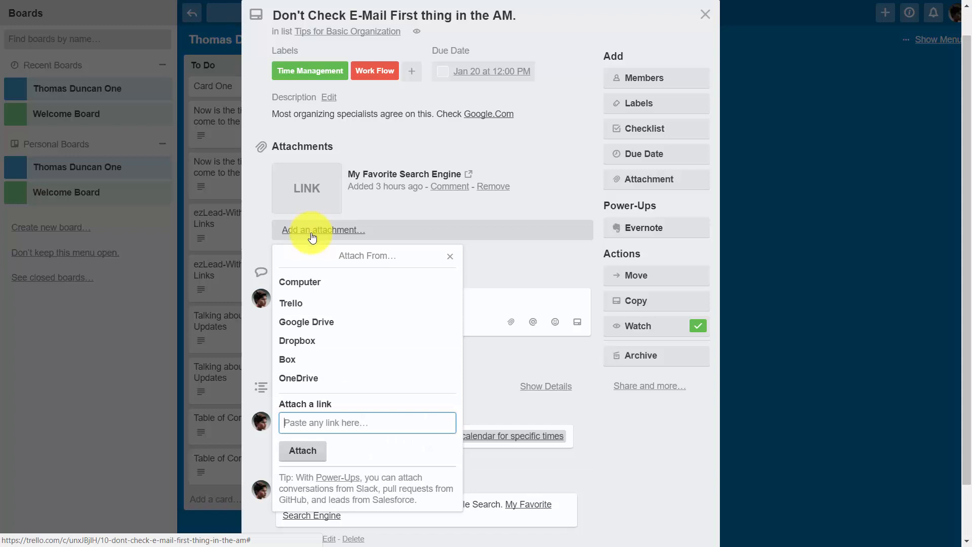
{"action": "mouse_move", "coordinate": [291, 303]}
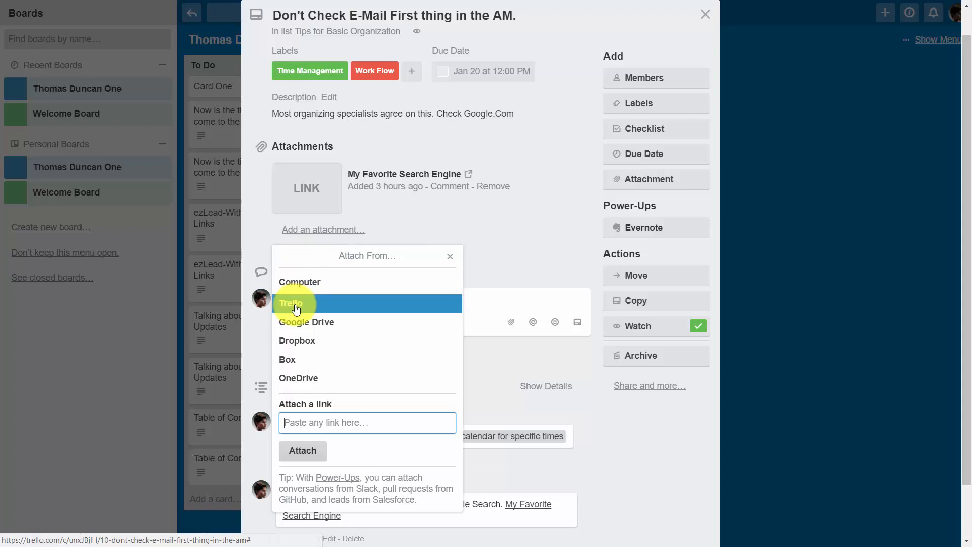
{"action": "mouse_move", "coordinate": [304, 322]}
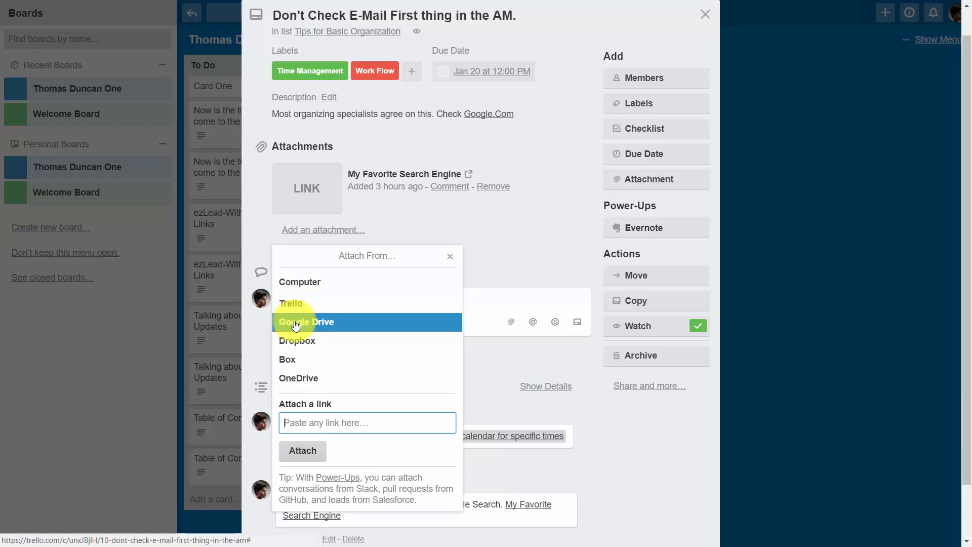
{"action": "mouse_move", "coordinate": [295, 340]}
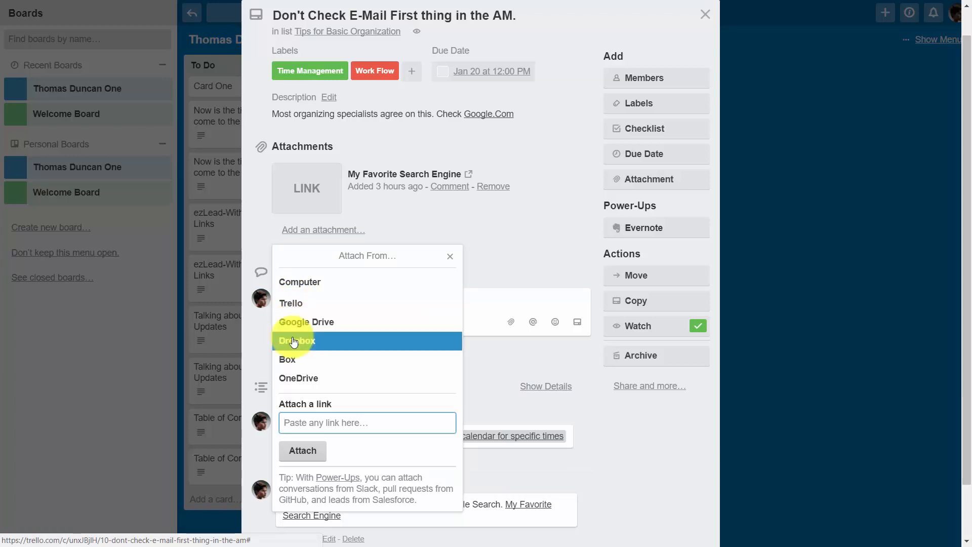
{"action": "mouse_move", "coordinate": [286, 383]}
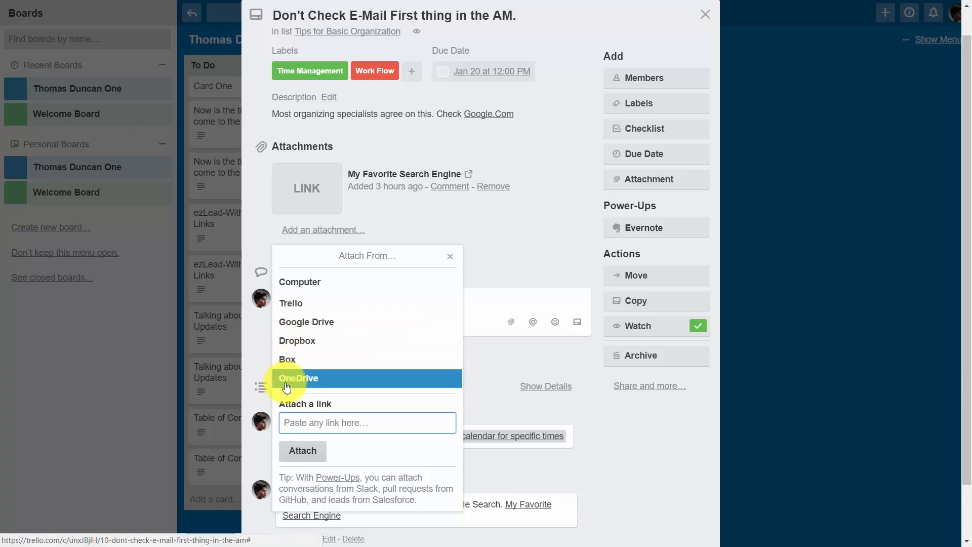
{"action": "mouse_move", "coordinate": [292, 341]}
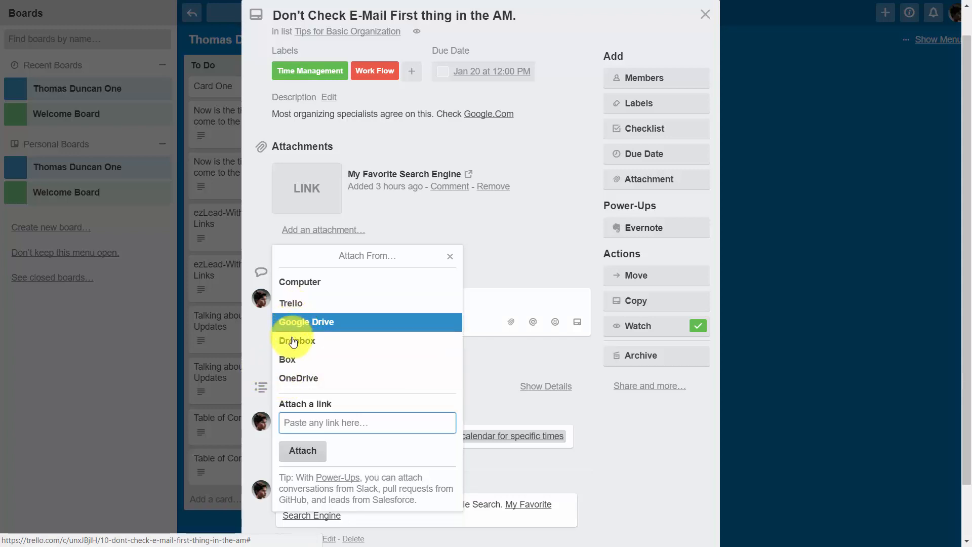
{"action": "mouse_move", "coordinate": [301, 326]}
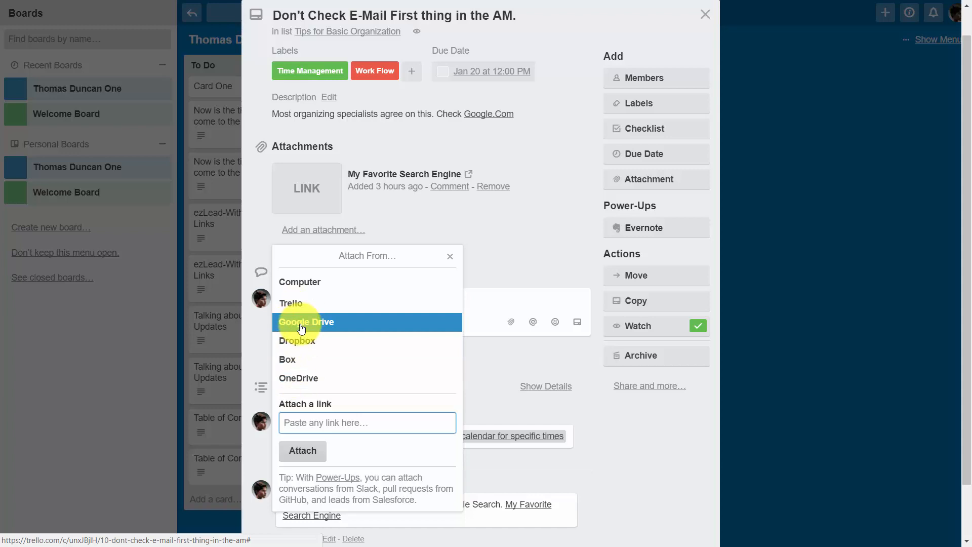
{"action": "mouse_move", "coordinate": [297, 378]}
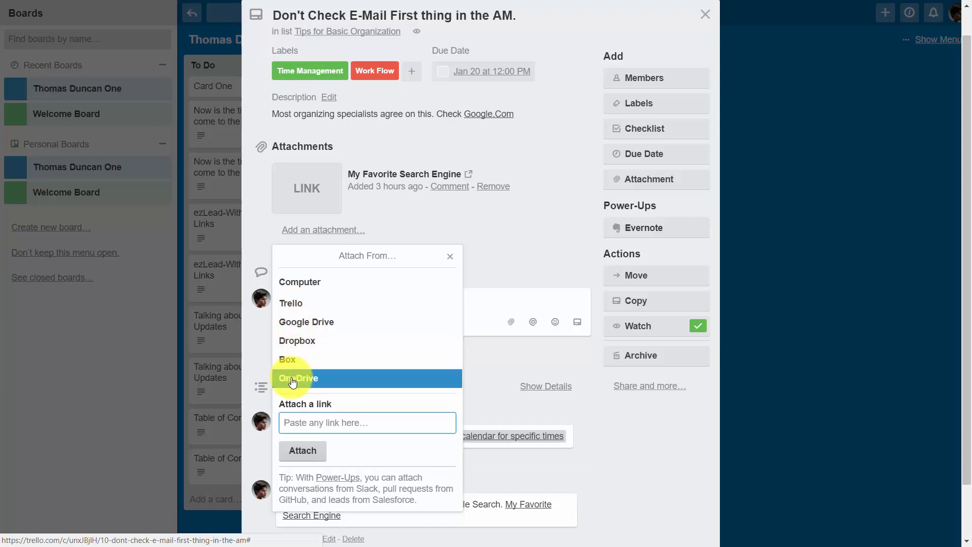
{"action": "mouse_move", "coordinate": [301, 303]}
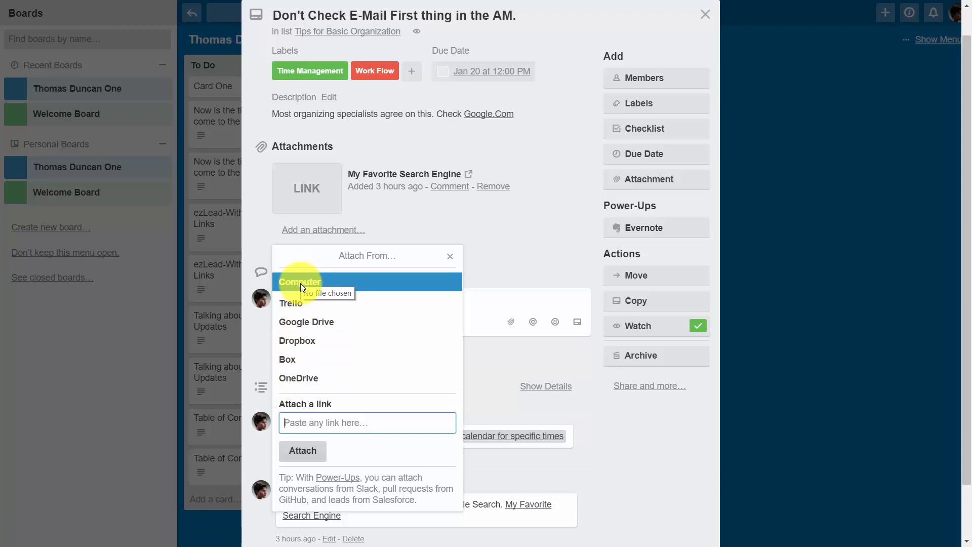
{"action": "mouse_move", "coordinate": [297, 288]}
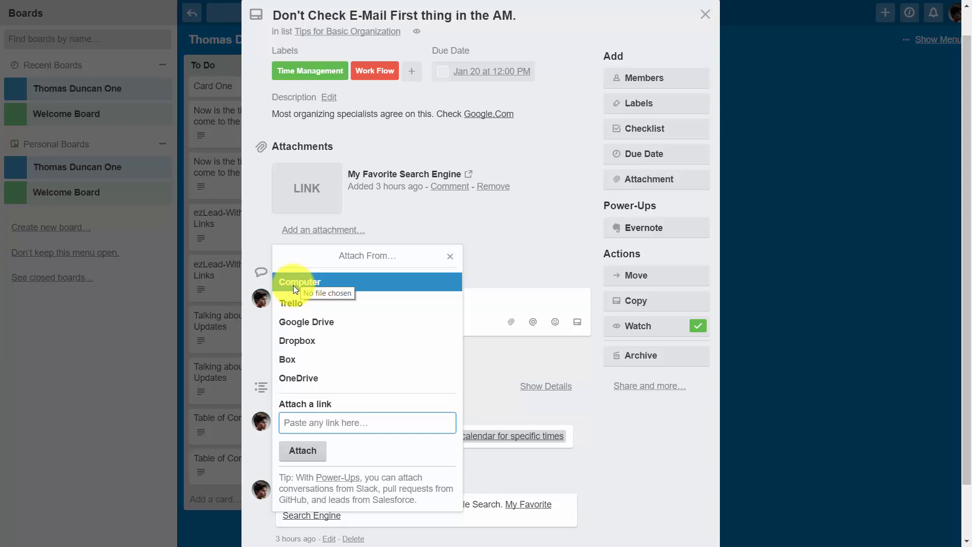
Attach the Profit Opportunities Workshop TXT, PDF and DOCX files from the computer.
{"action": "left_click", "coordinate": [299, 281]}
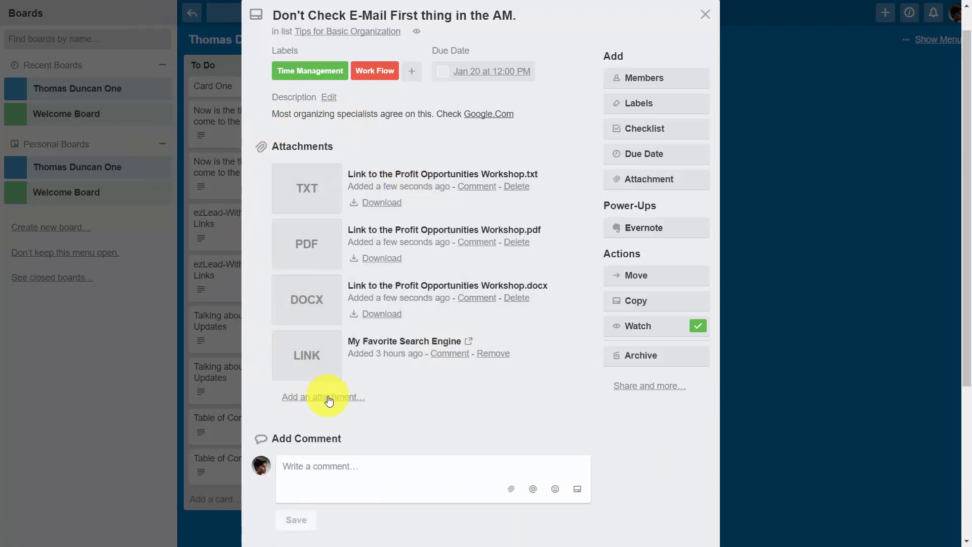
{"action": "mouse_move", "coordinate": [285, 362]}
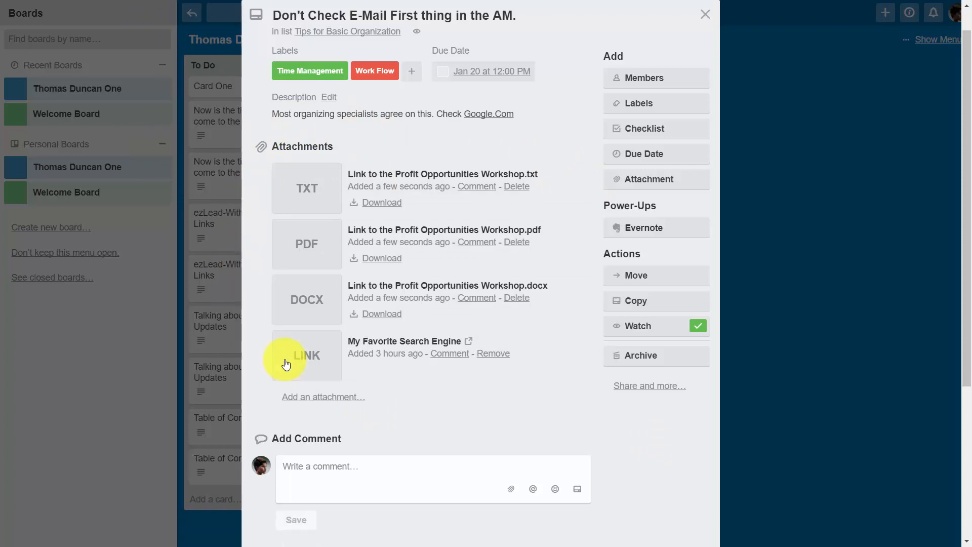
{"action": "mouse_move", "coordinate": [382, 202]}
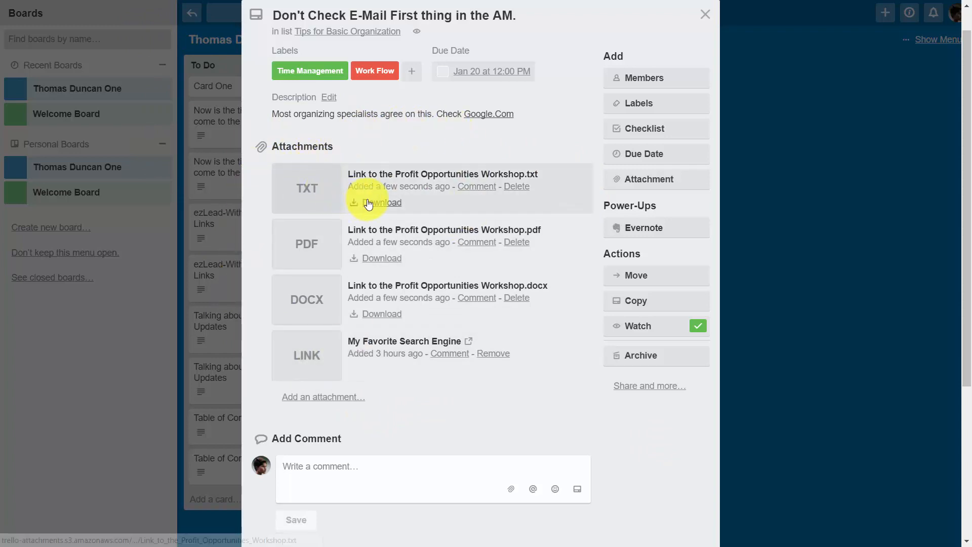
{"action": "mouse_move", "coordinate": [527, 346]}
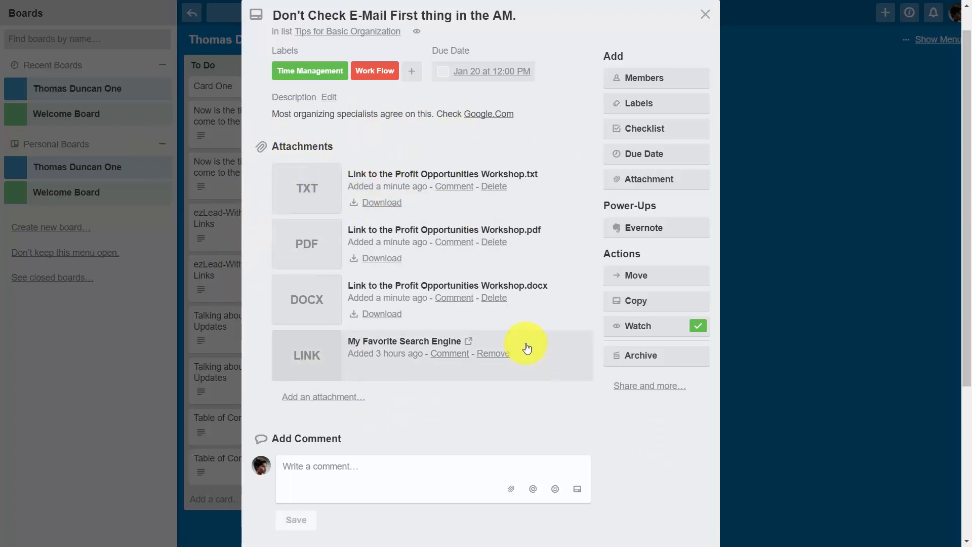
{"action": "mouse_move", "coordinate": [496, 386]}
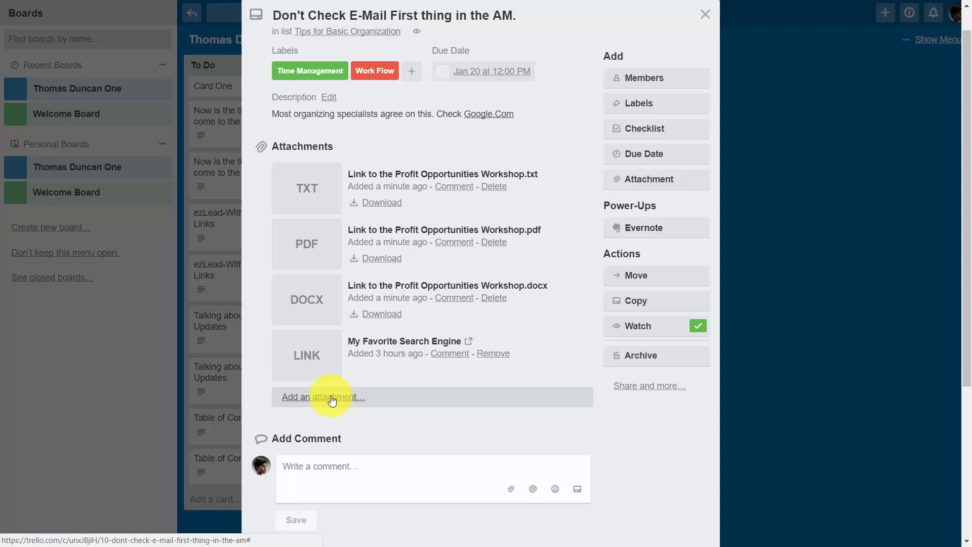
Attach the Google Drive document Creating Marketing Presentations as another attachment.
{"action": "left_click", "coordinate": [322, 396]}
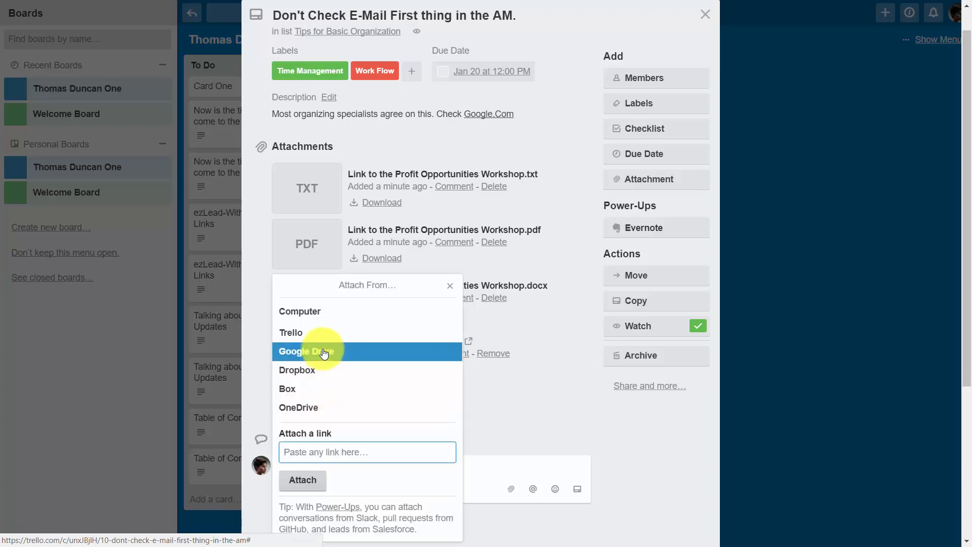
{"action": "left_click", "coordinate": [307, 351]}
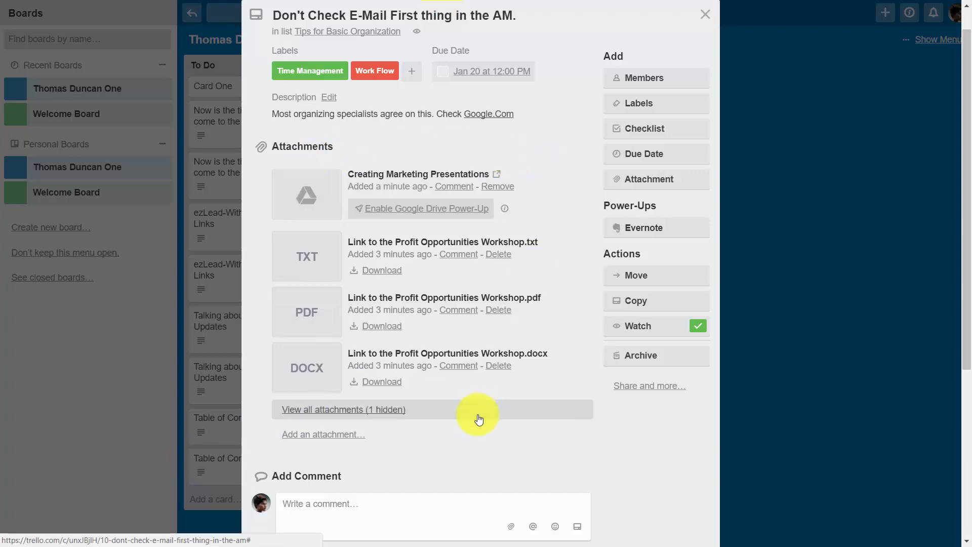
{"action": "mouse_move", "coordinate": [361, 231]}
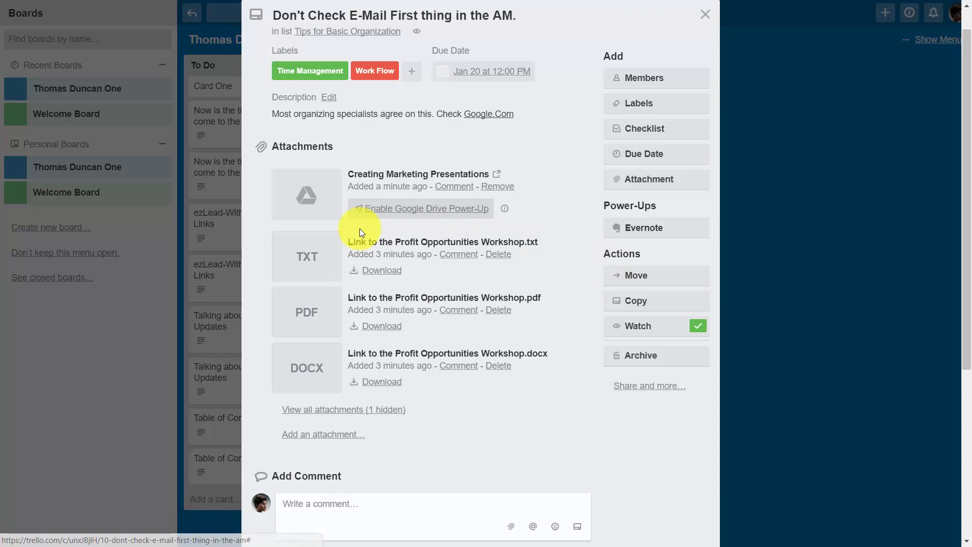
{"action": "mouse_move", "coordinate": [501, 211]}
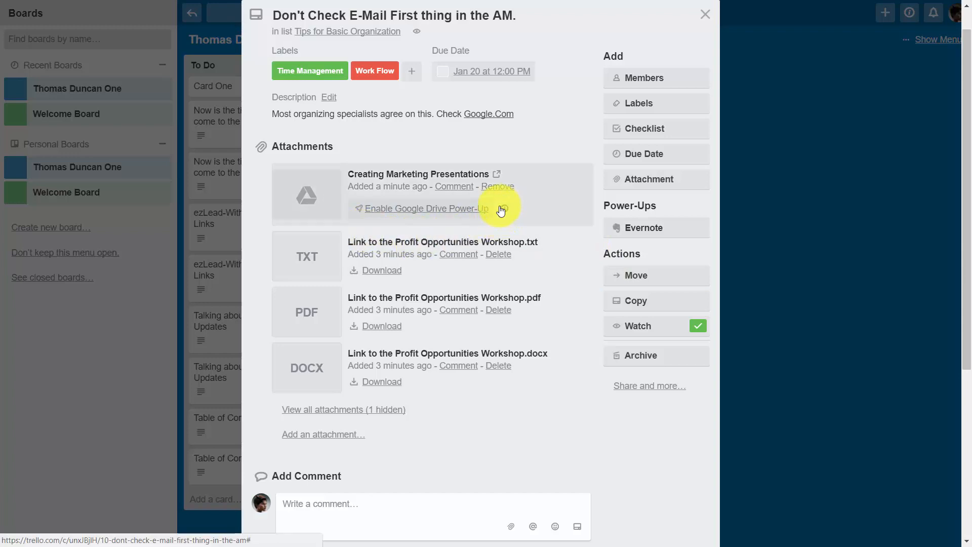
{"action": "mouse_move", "coordinate": [499, 173]}
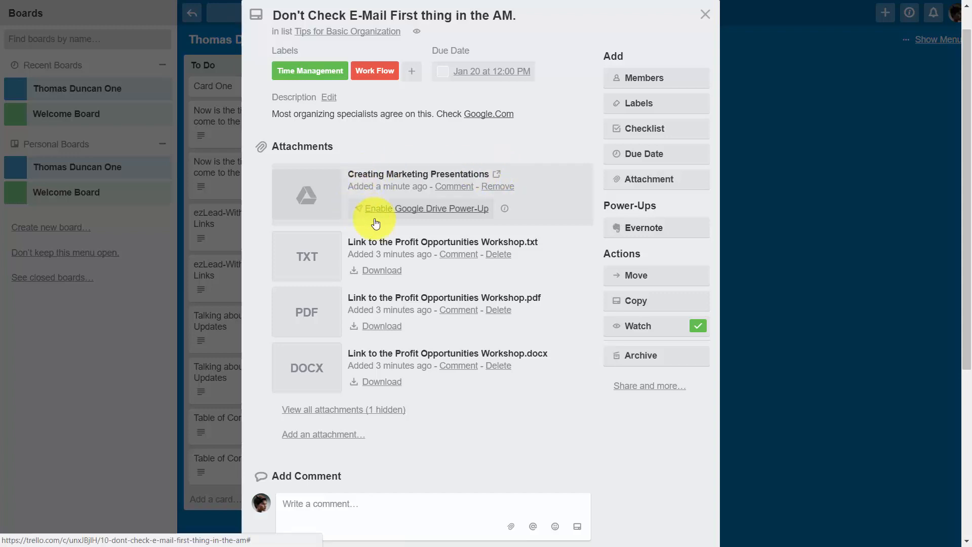
{"action": "mouse_move", "coordinate": [500, 186]}
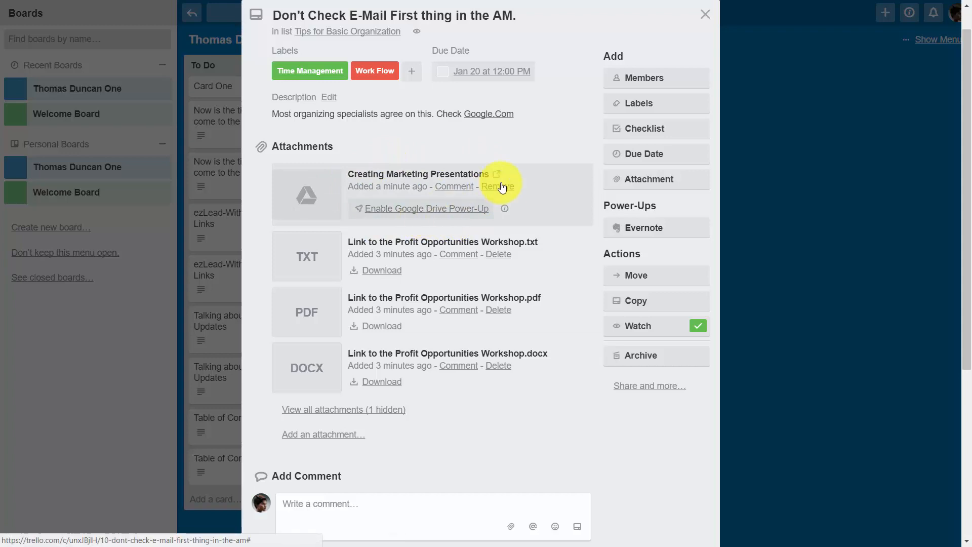
{"action": "mouse_move", "coordinate": [488, 208]}
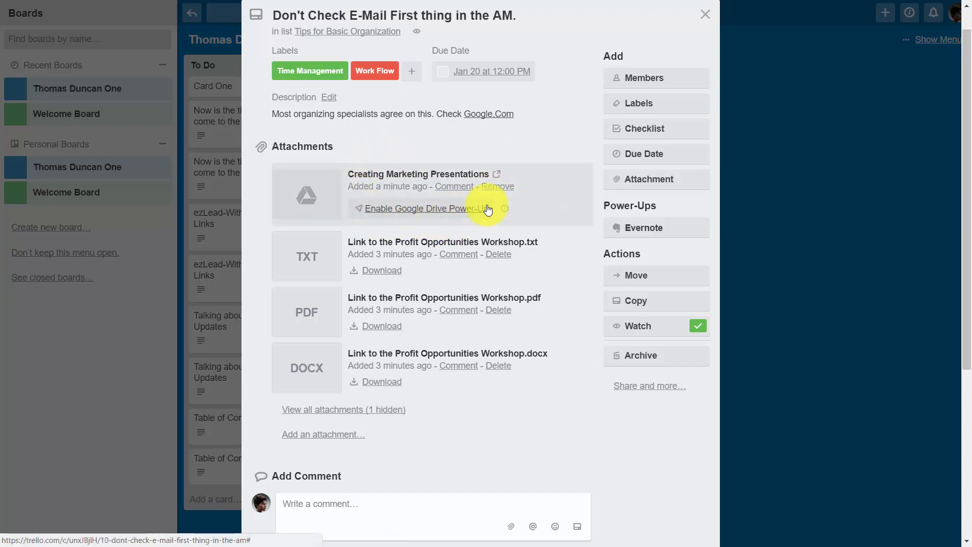
{"action": "mouse_move", "coordinate": [348, 233]}
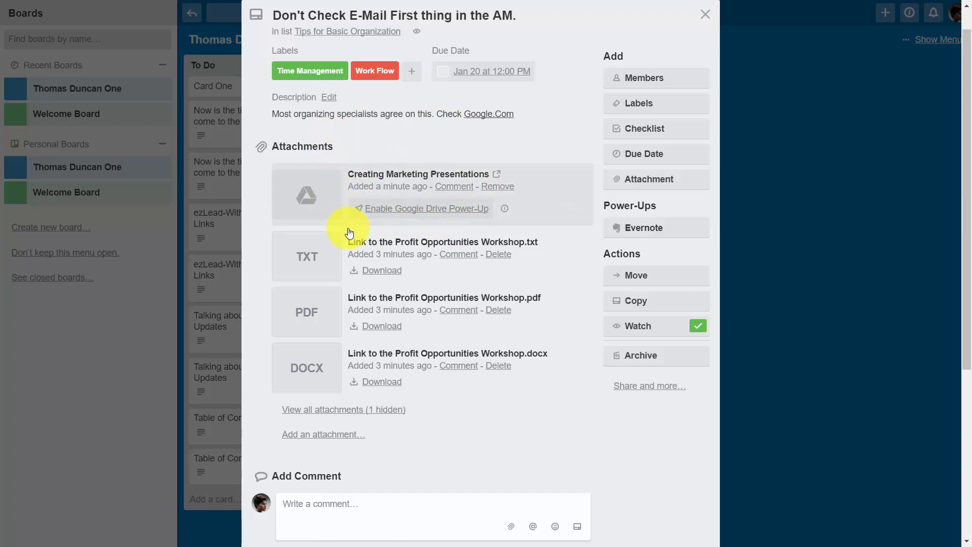
{"action": "mouse_move", "coordinate": [378, 234]}
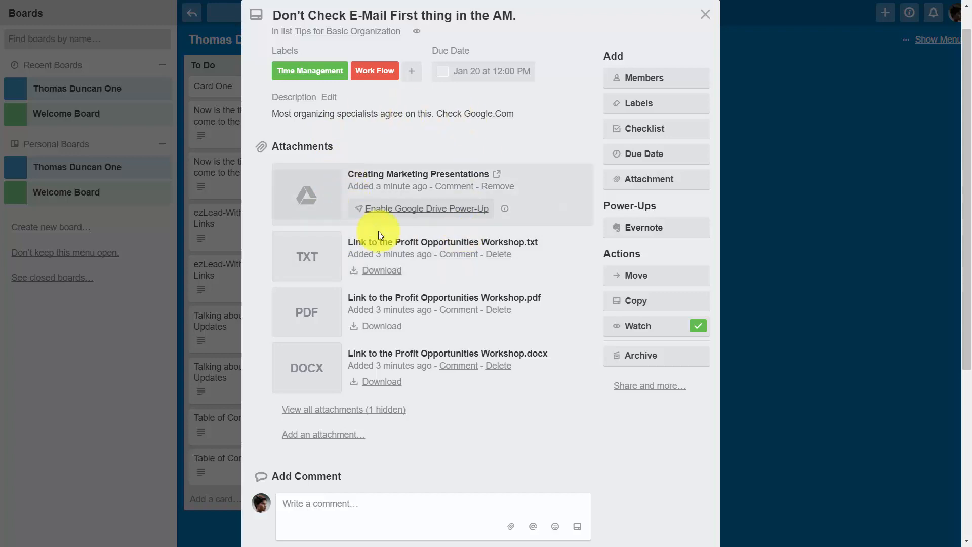
{"action": "mouse_move", "coordinate": [458, 230]}
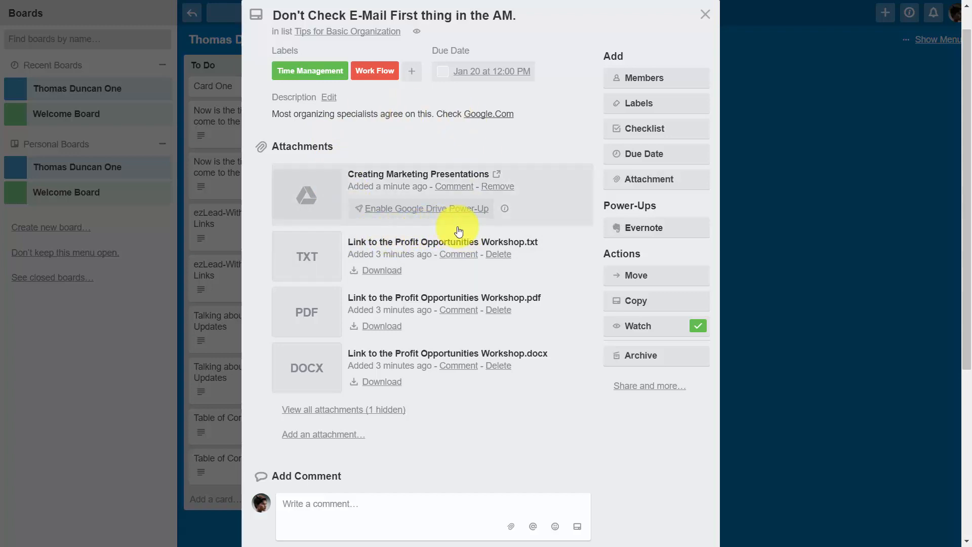